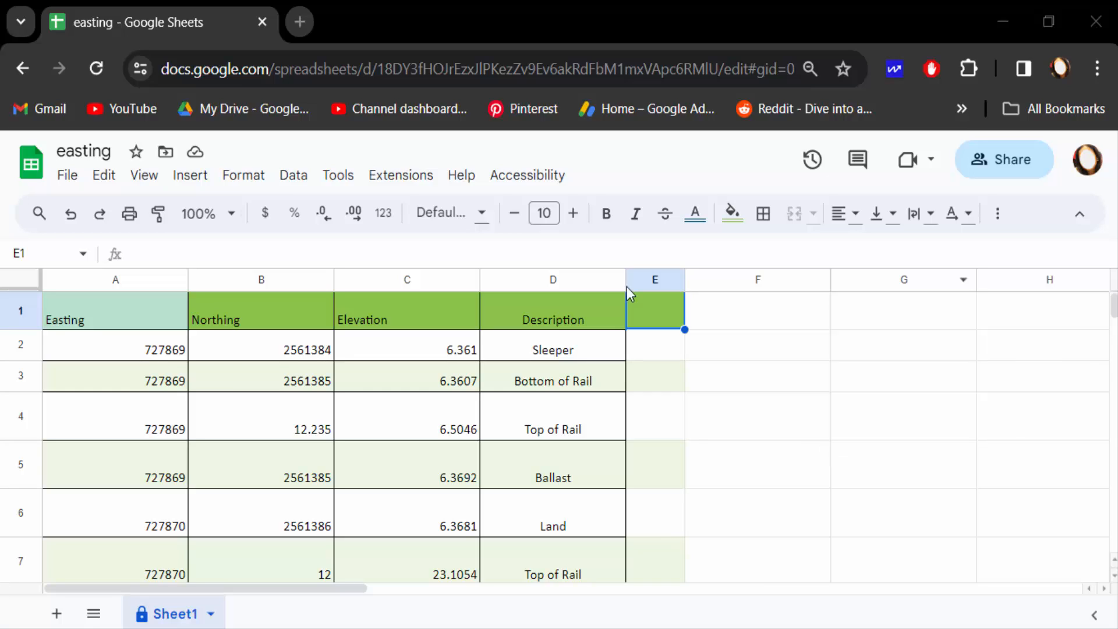
mouse_move(378, 467)
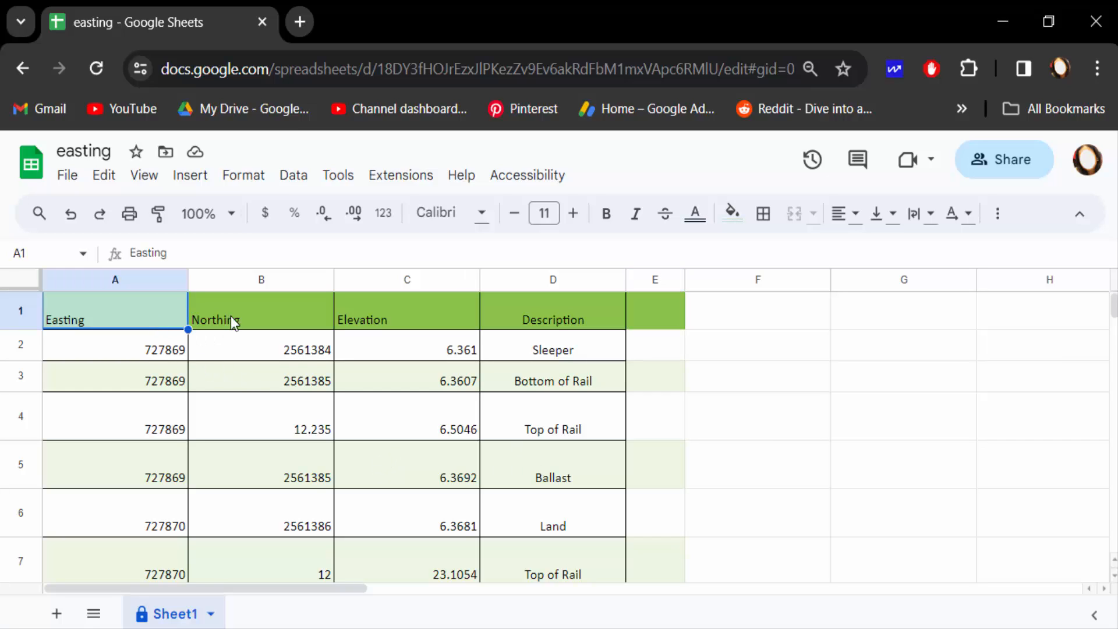
Move the Description column left of Elevation, accepting the protected-range warning.
left_click(552, 320)
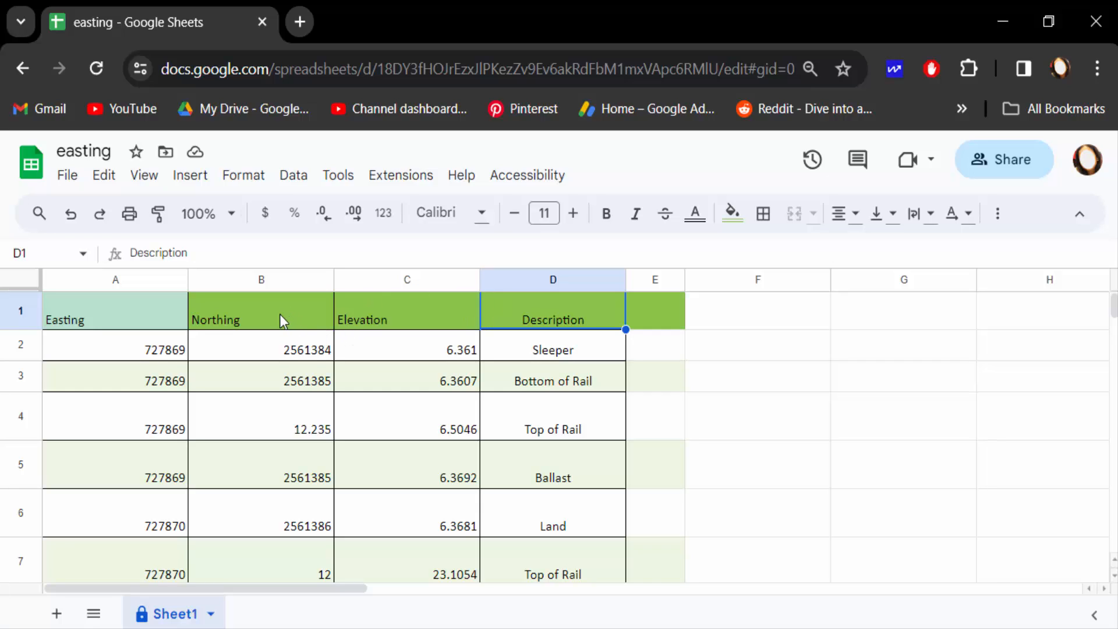
mouse_move(526, 315)
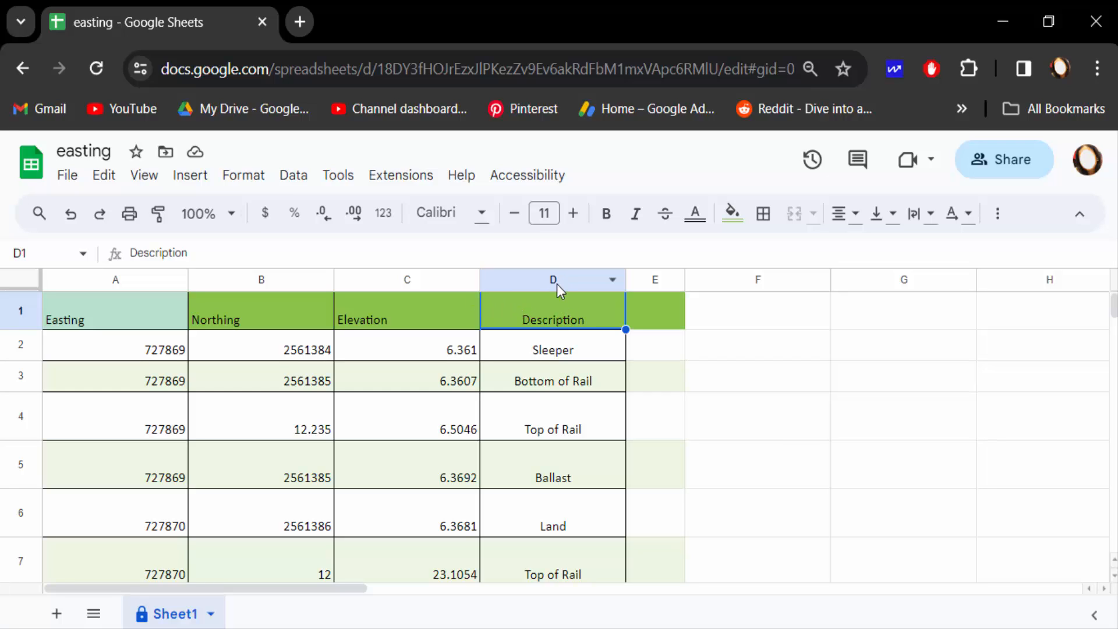
left_click(552, 280)
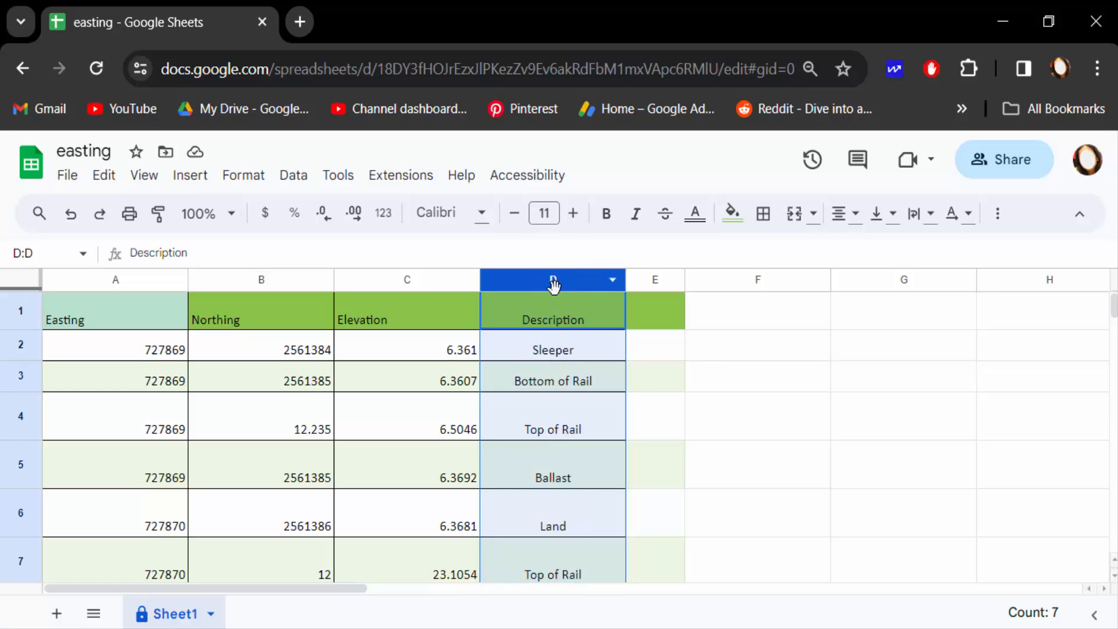
left_click(104, 175)
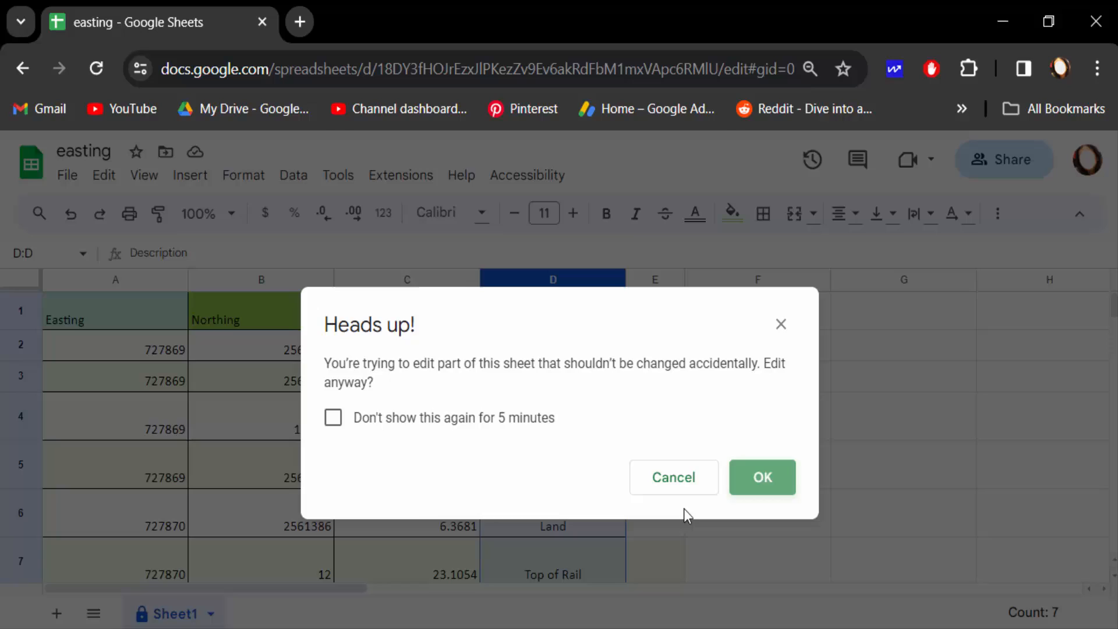
left_click(762, 477)
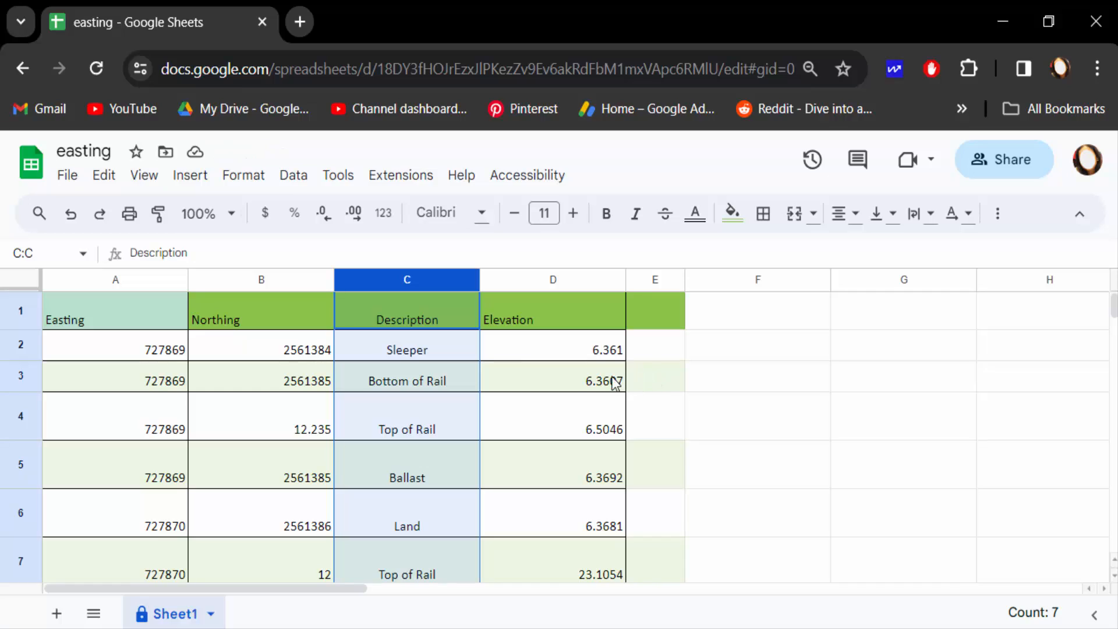
mouse_move(230, 321)
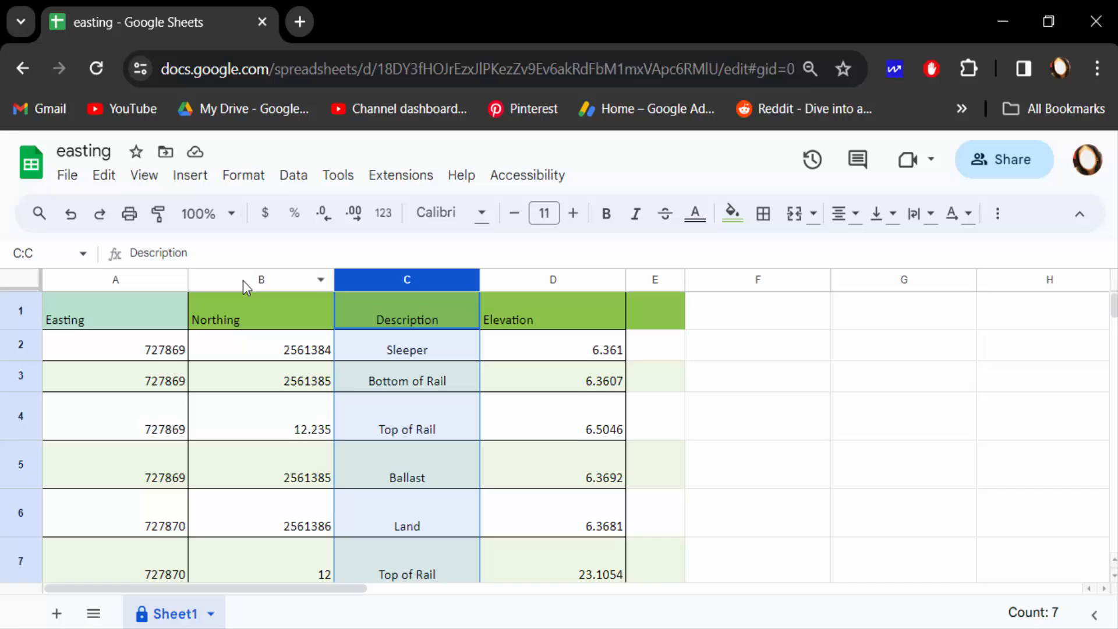
Shift the Northing column one place right via Edit > Move, confirming the protected-edit warning.
left_click(260, 279)
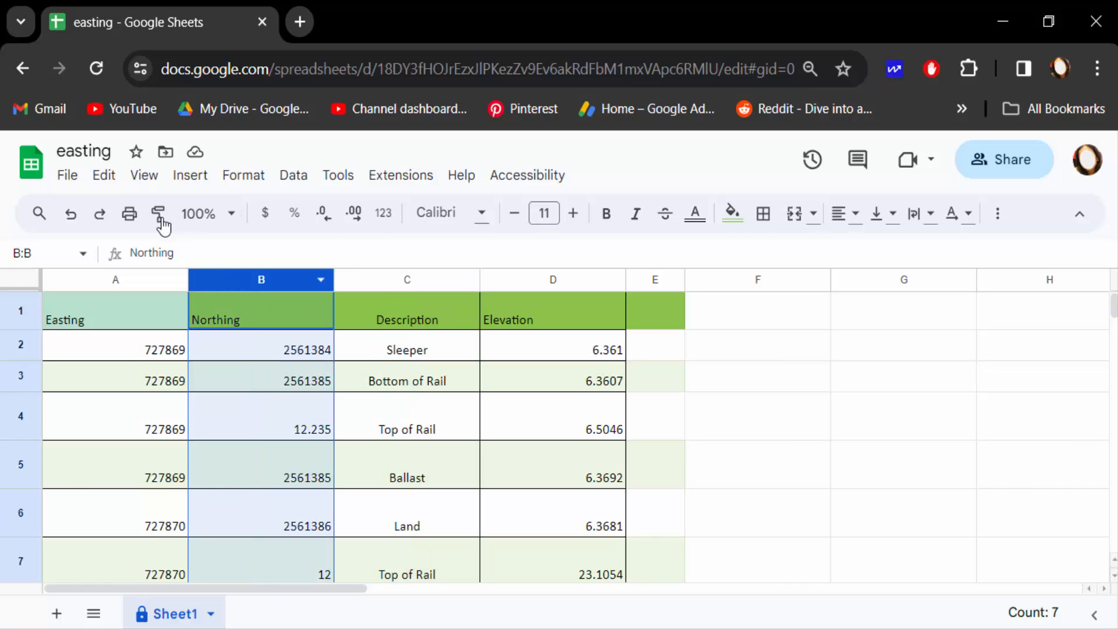
left_click(104, 175)
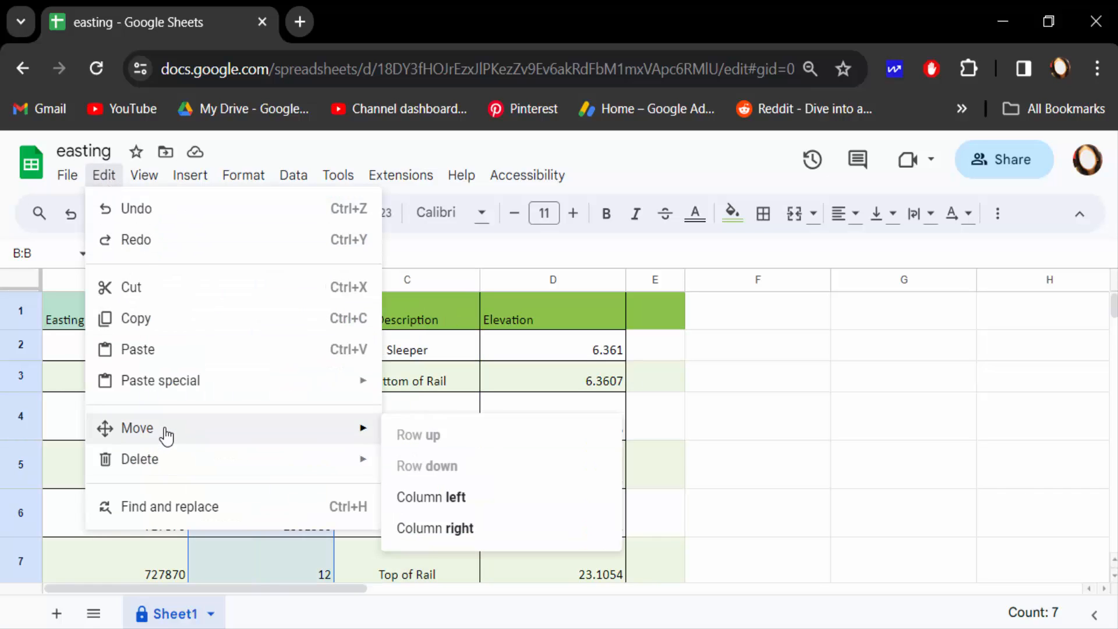
mouse_move(435, 528)
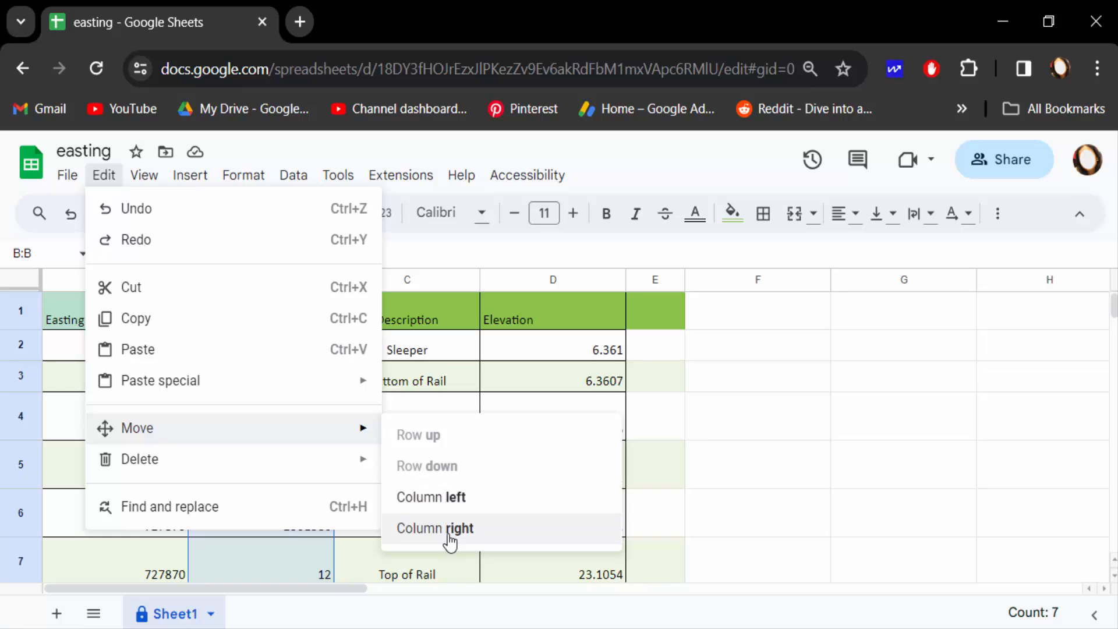
left_click(435, 529)
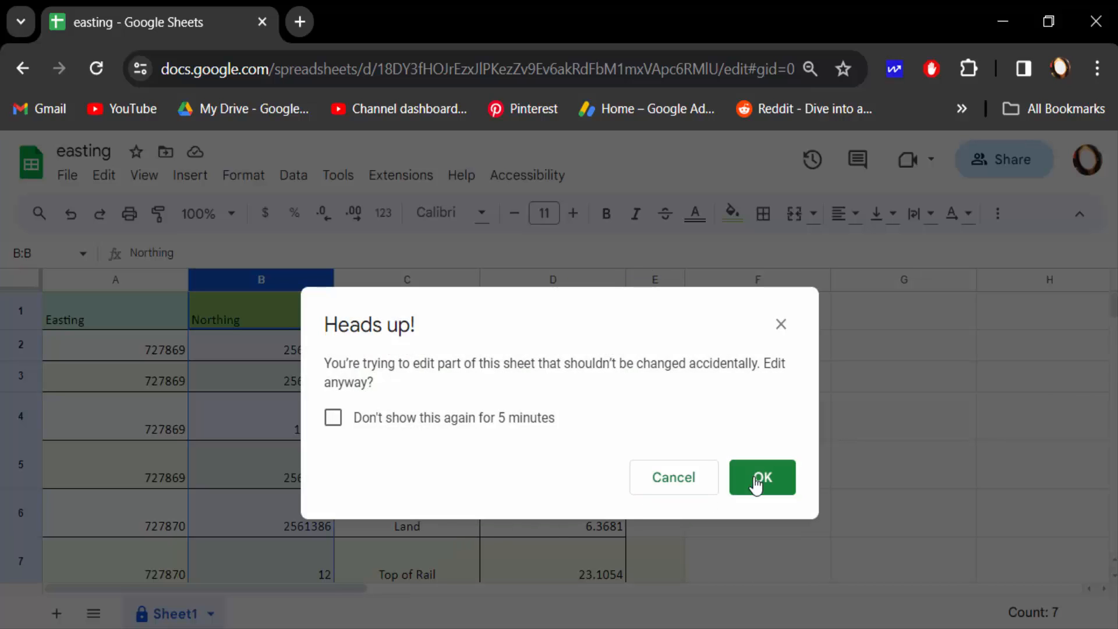
left_click(762, 477)
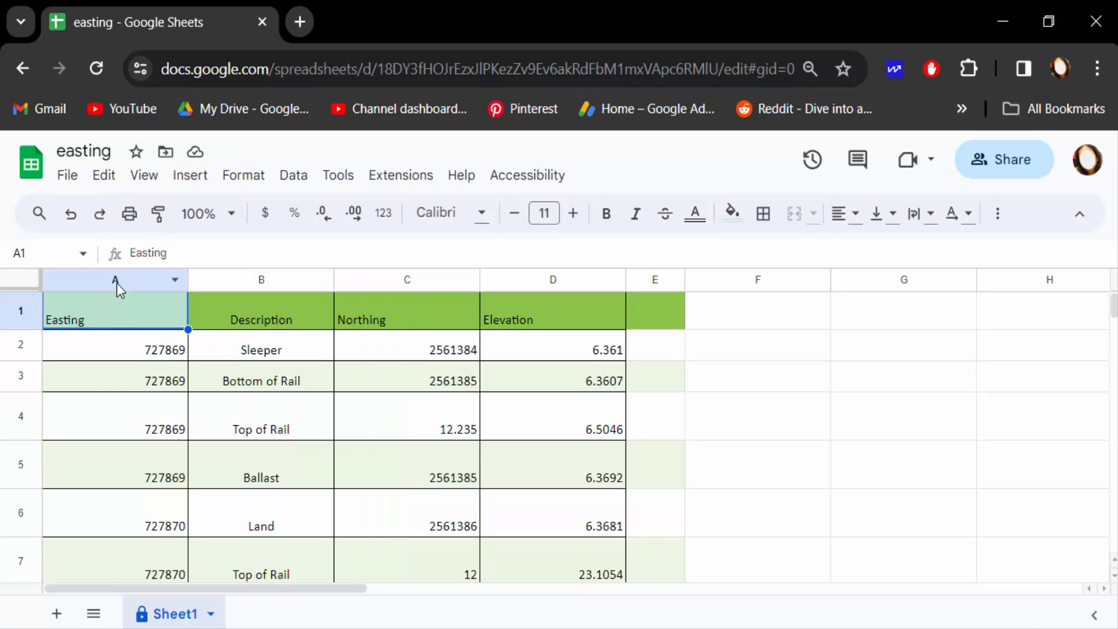
Shift the Easting column one place right via Edit > Move.
left_click(114, 279)
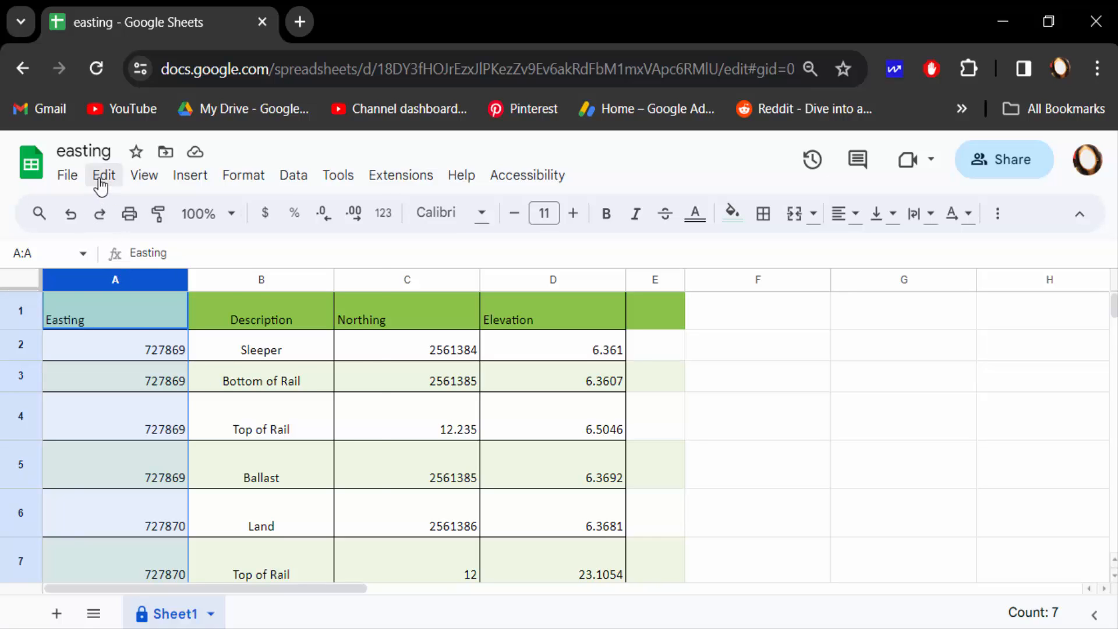
left_click(104, 175)
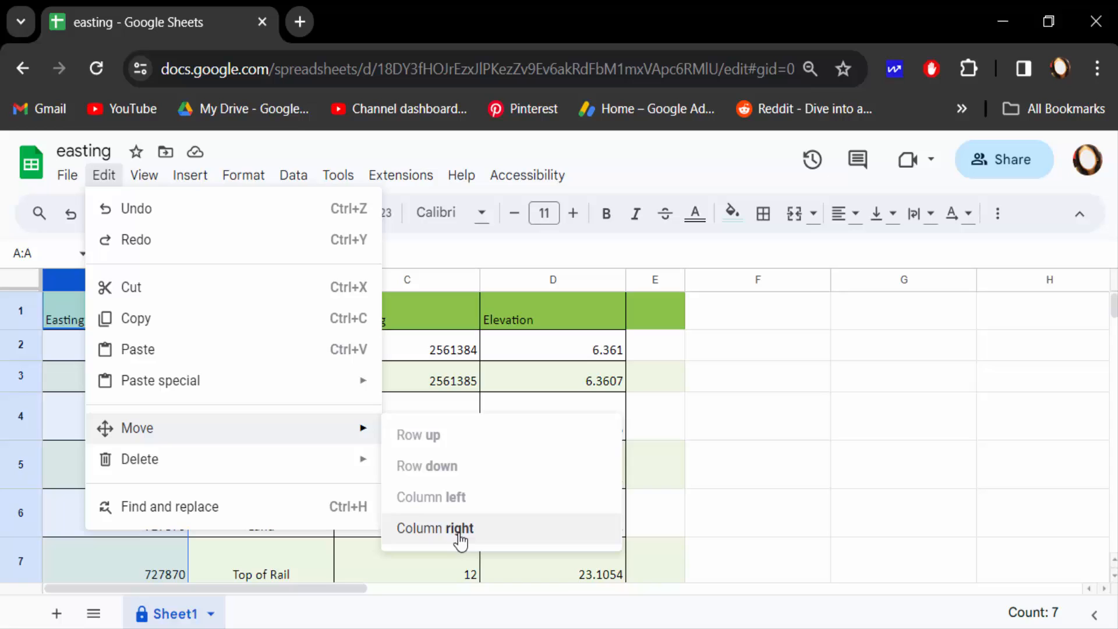
left_click(435, 529)
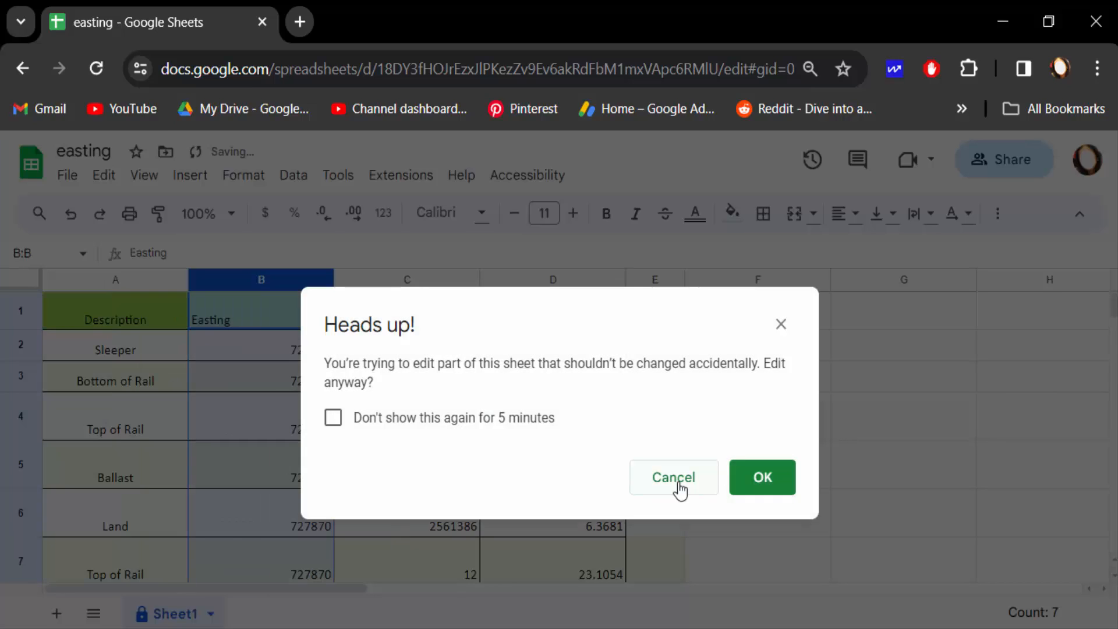